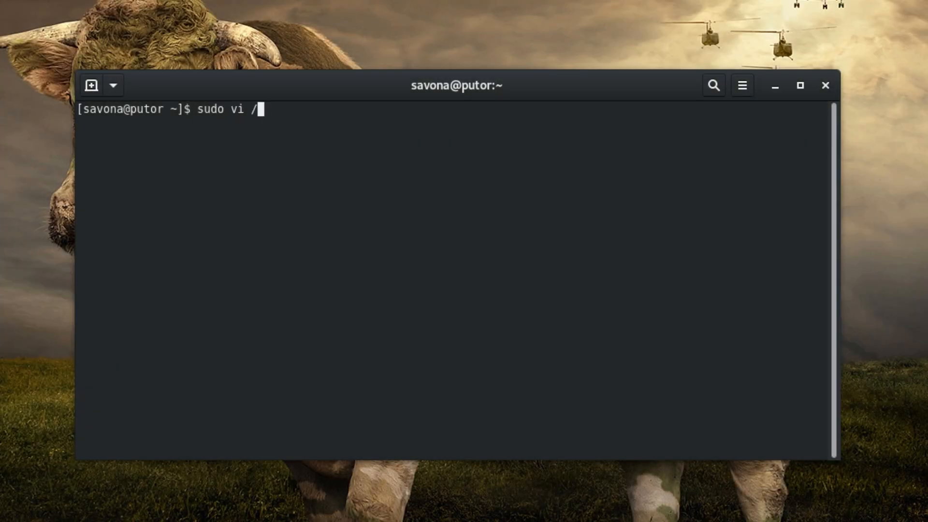
# Step: Write a #-bordered TEST banner into /etc/motd with sudo vi and save it
pyautogui.write('etc/motd')
pyautogui.write('# THIS IS A')
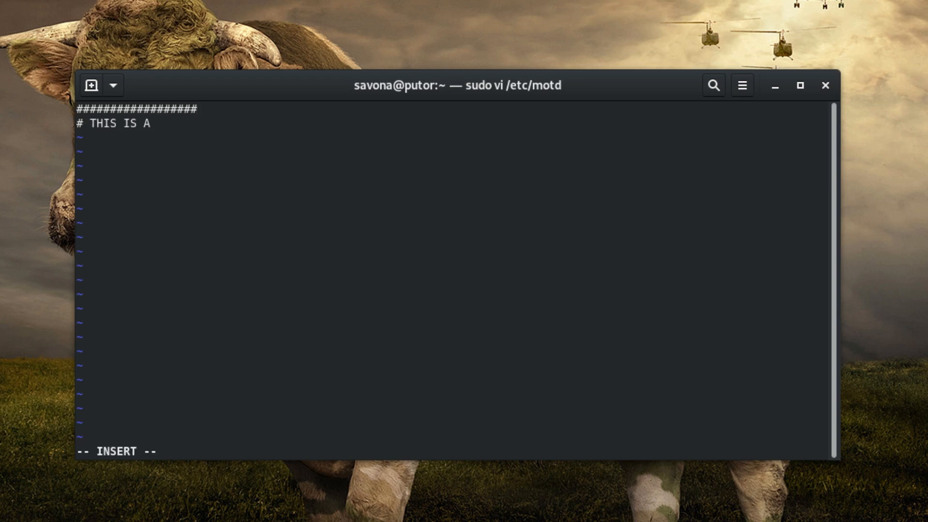
pyautogui.write('TEST #')
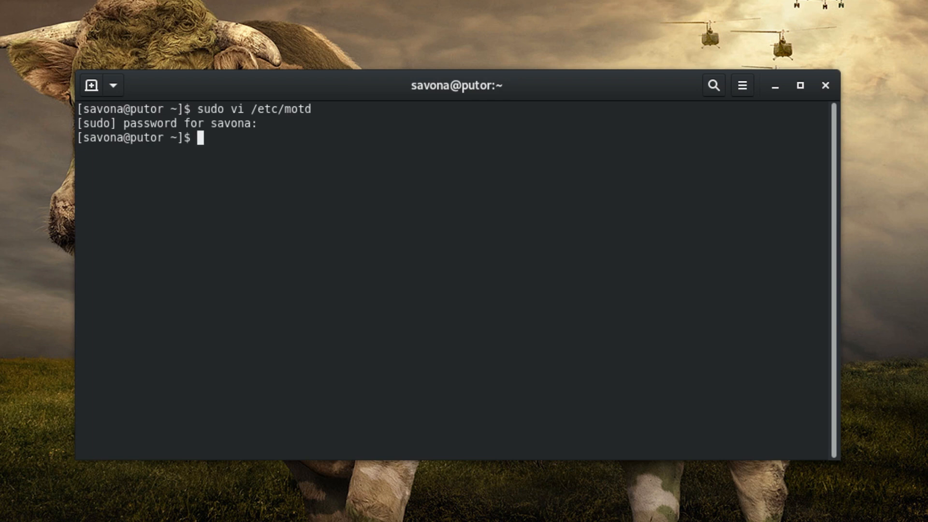
# Step: Start an SSH login to putor and submit the password to see the banner
pyautogui.write('ssh putor')
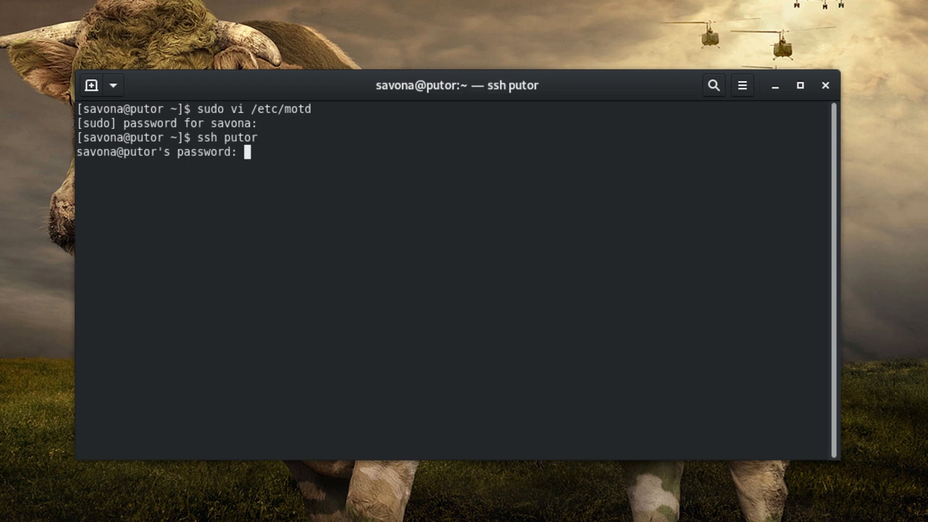
pyautogui.press('Return')
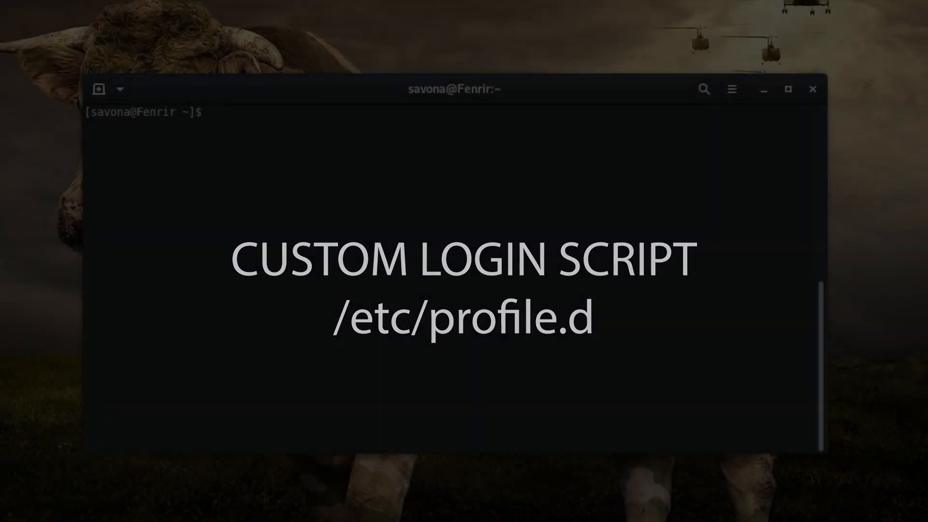
pyautogui.write('sudo vi')
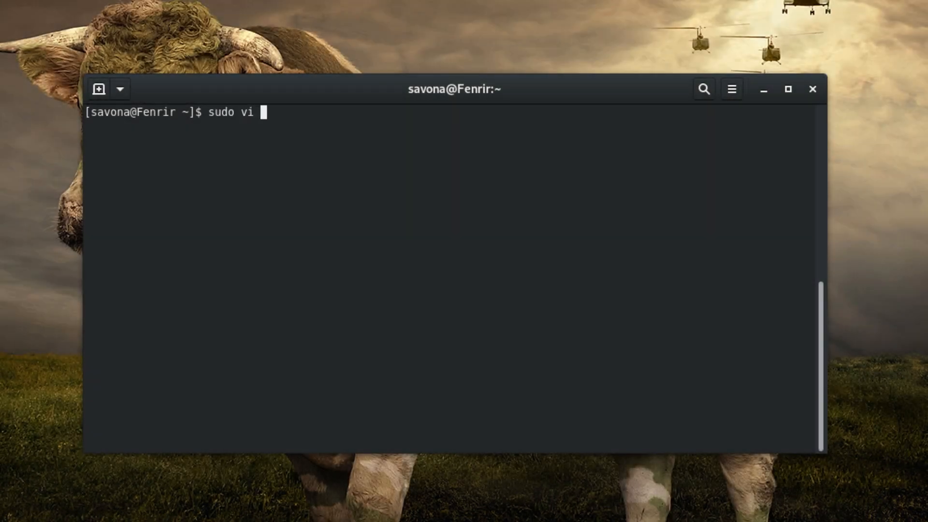
pyautogui.write('/etc/pr')
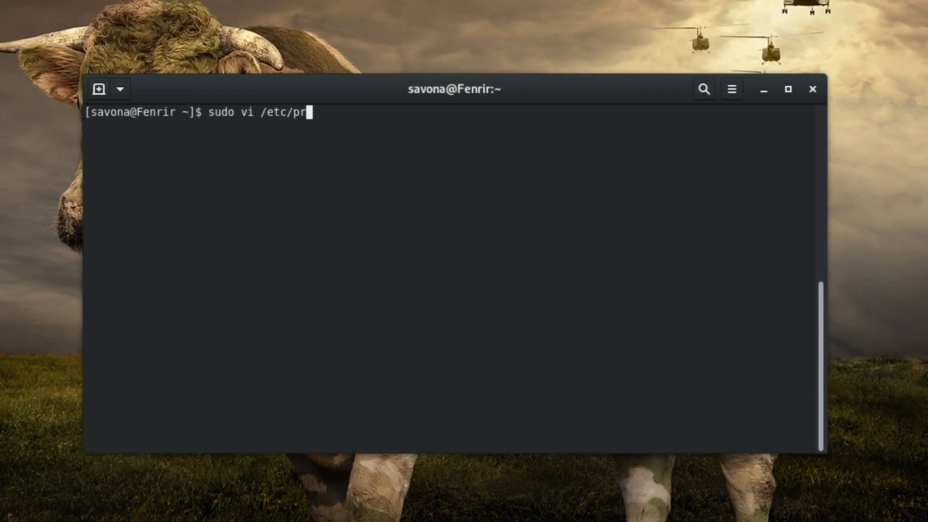
pyautogui.write('ofile.d/m')
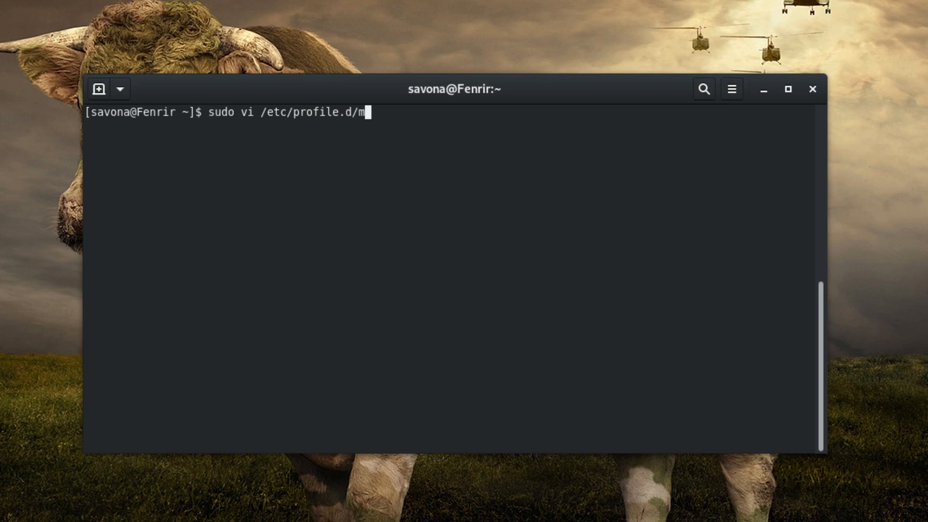
pyautogui.write('otd.sh')
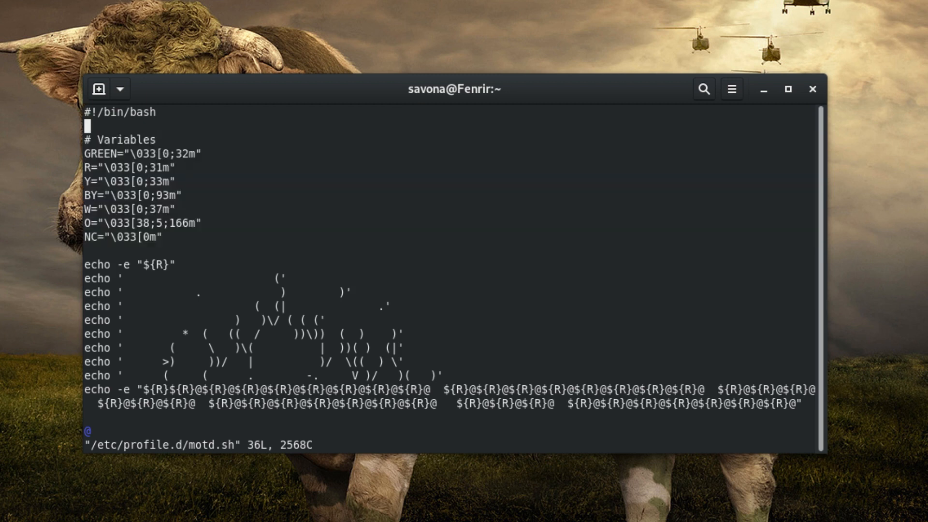
pyautogui.scroll(-3)
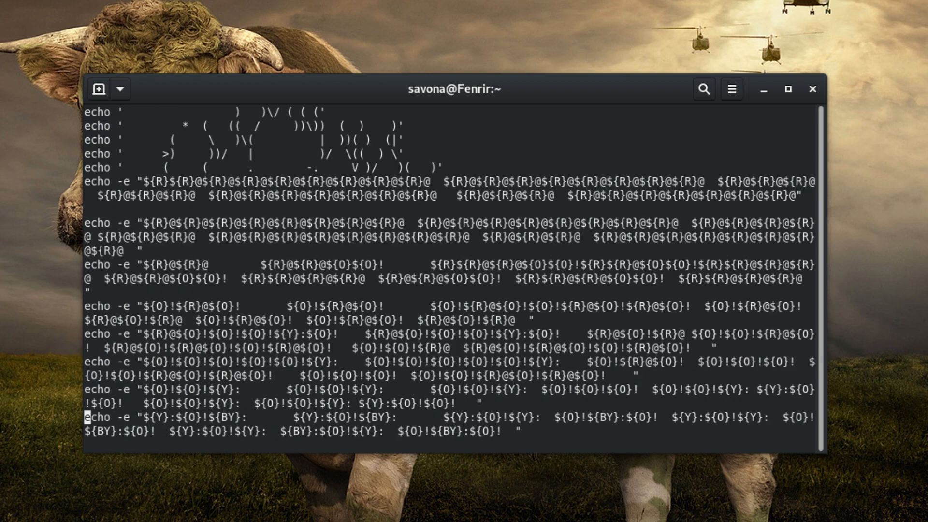
pyautogui.scroll(-3)
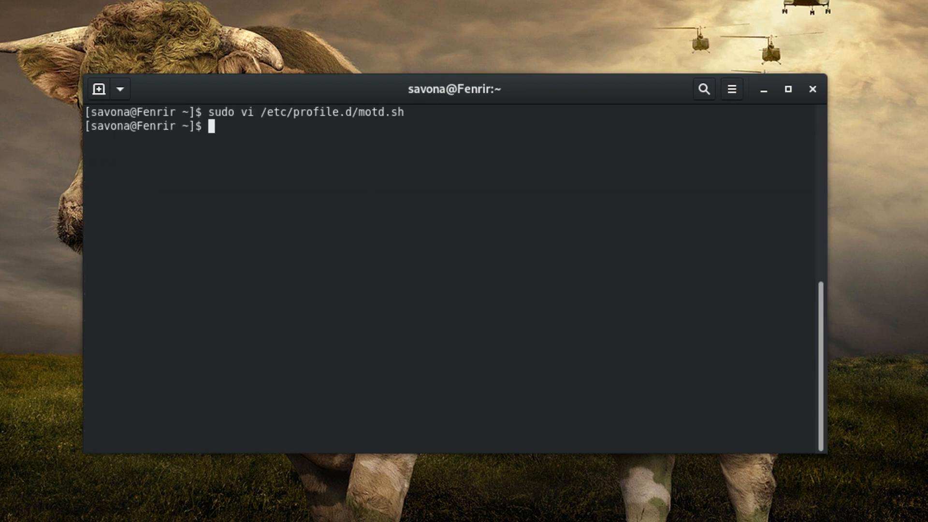
# Step: SSH into fenrir to view its login banner
pyautogui.write('ssh')
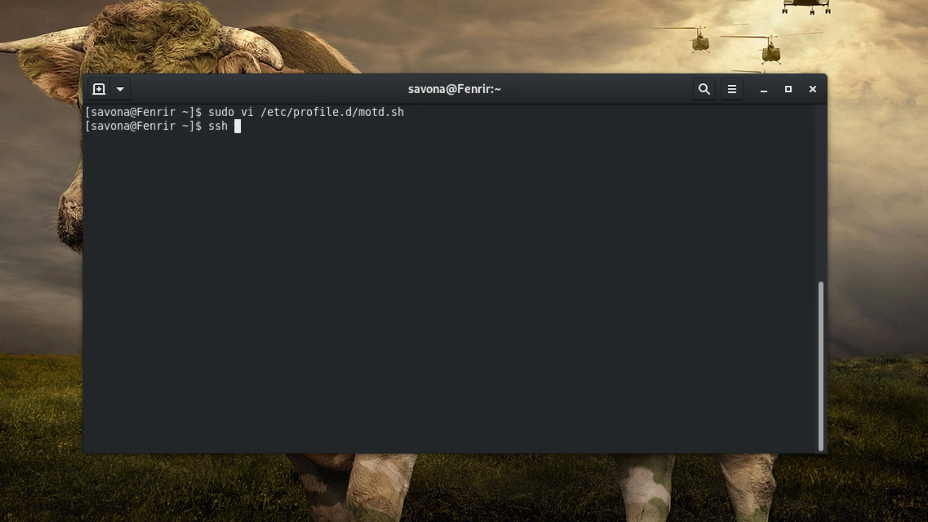
pyautogui.write('fenrir')
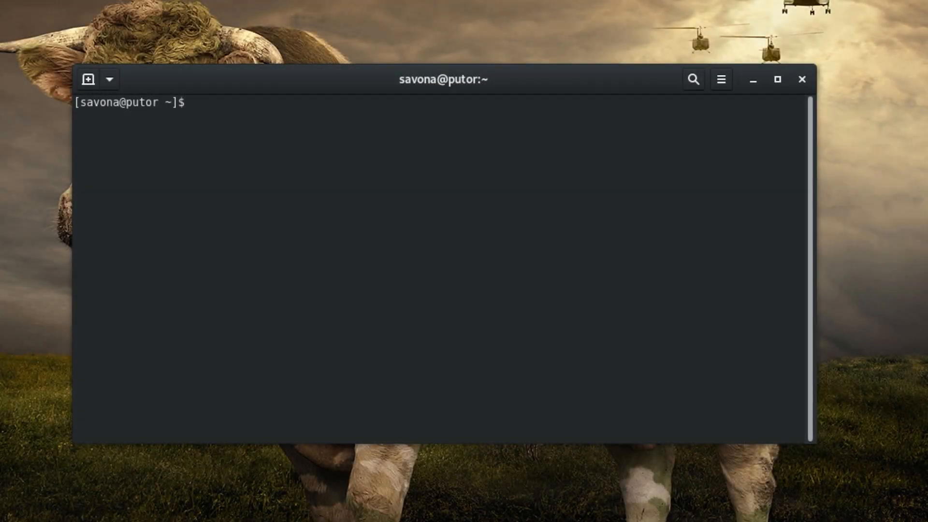
# Step: Install neofetch with sudo dnf and run it to show the Fedora system summary
pyautogui.write('sudo dn')
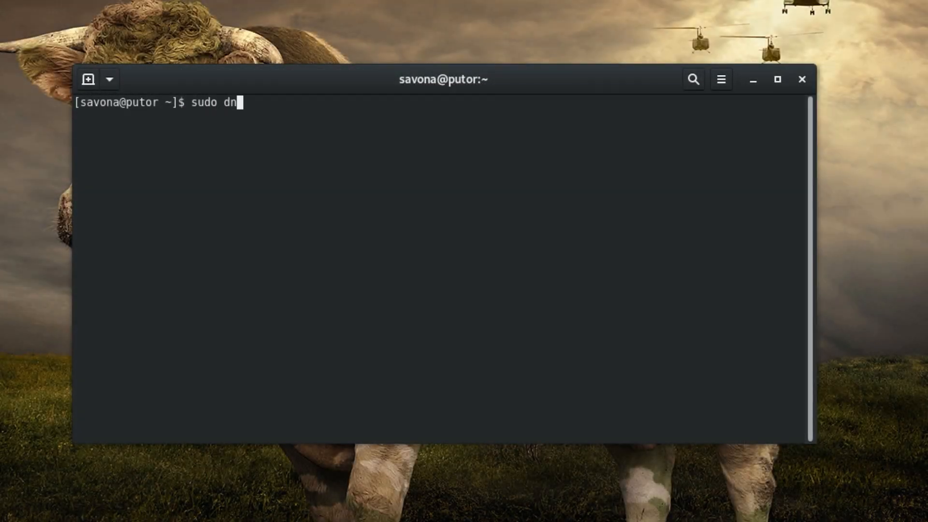
pyautogui.write('f install')
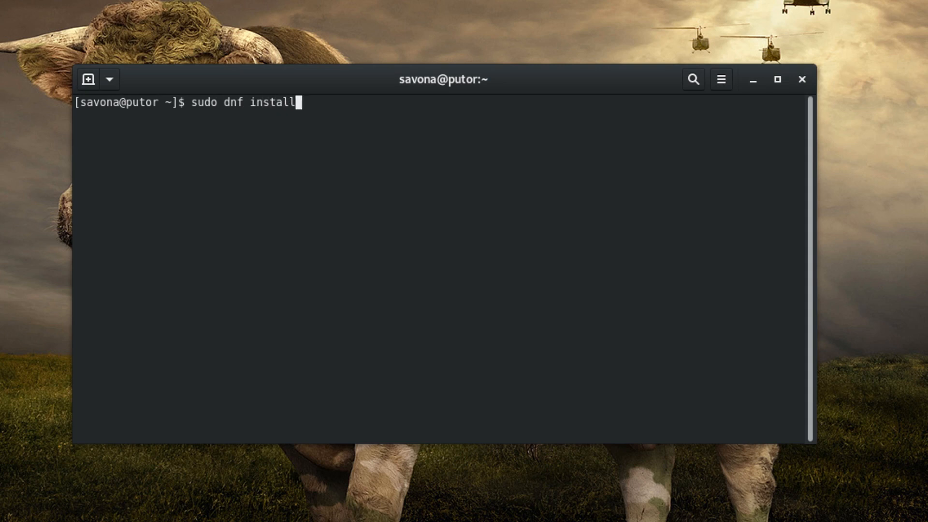
pyautogui.write('neofetch')
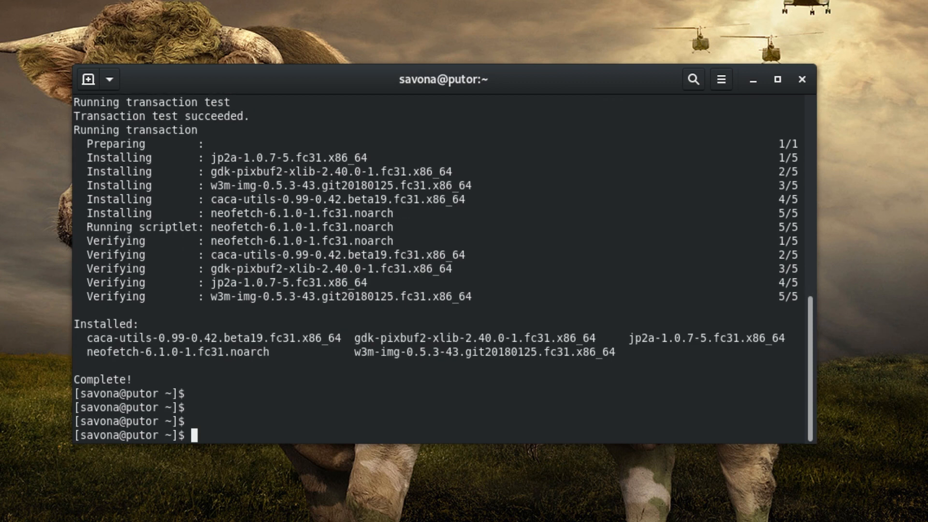
pyautogui.write('neo')
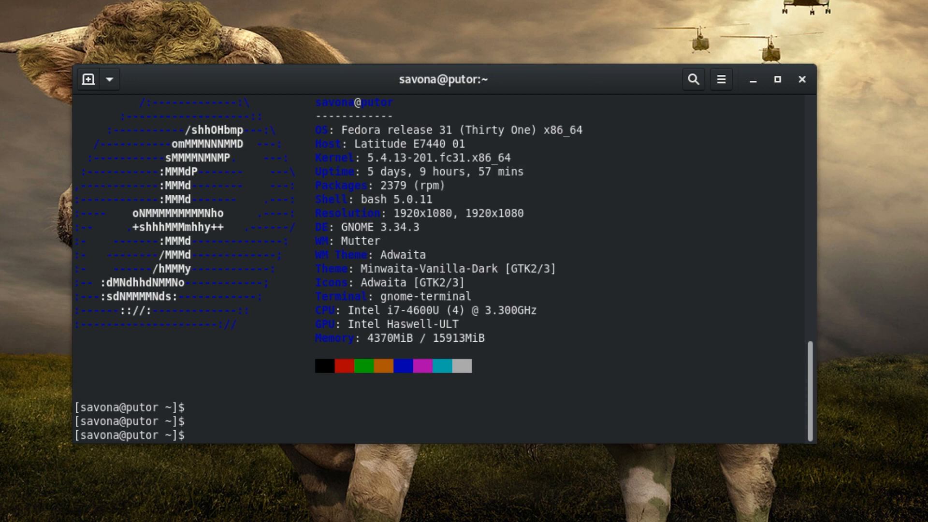
# Step: Append a neofetch line to /etc/profile.d/mymotd.sh and chmod +x it via sudo bash -c
pyautogui.write('sudo bash')
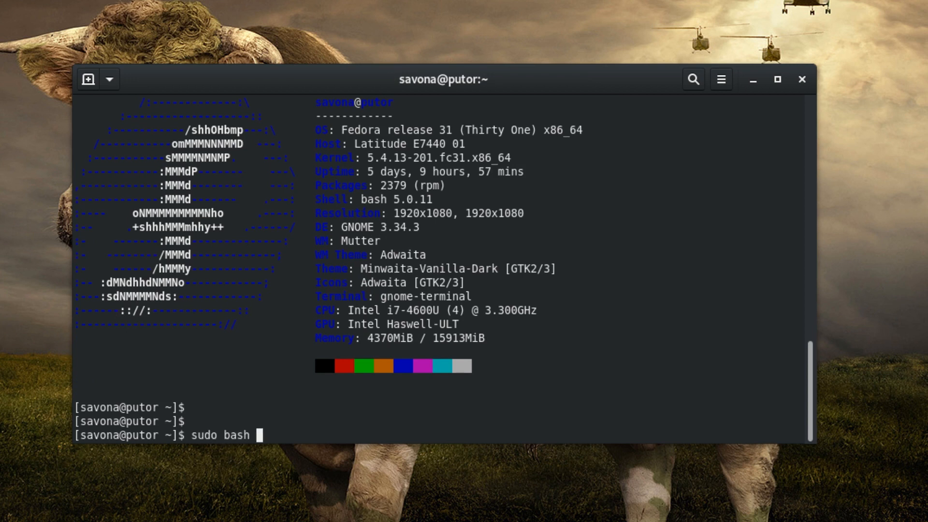
pyautogui.write("-c $'echo")
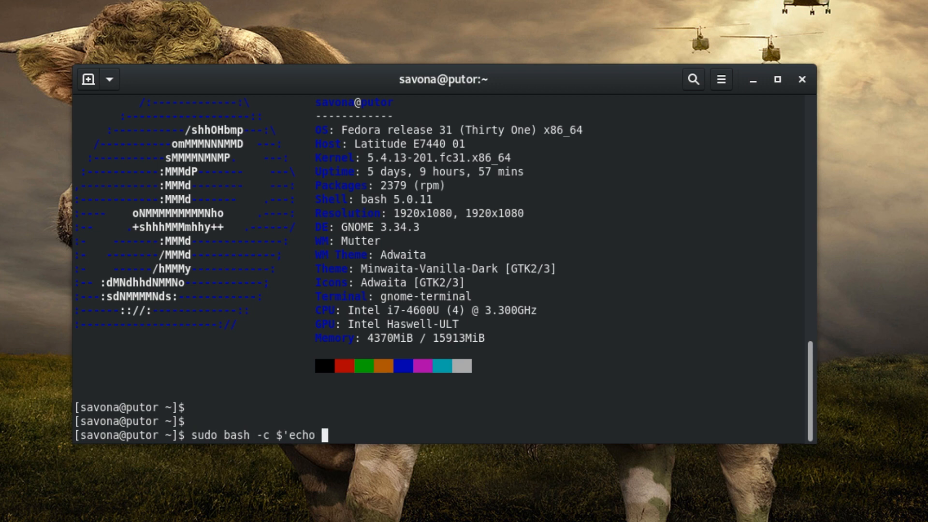
pyautogui.write('"neofetch" >> /etc/p')
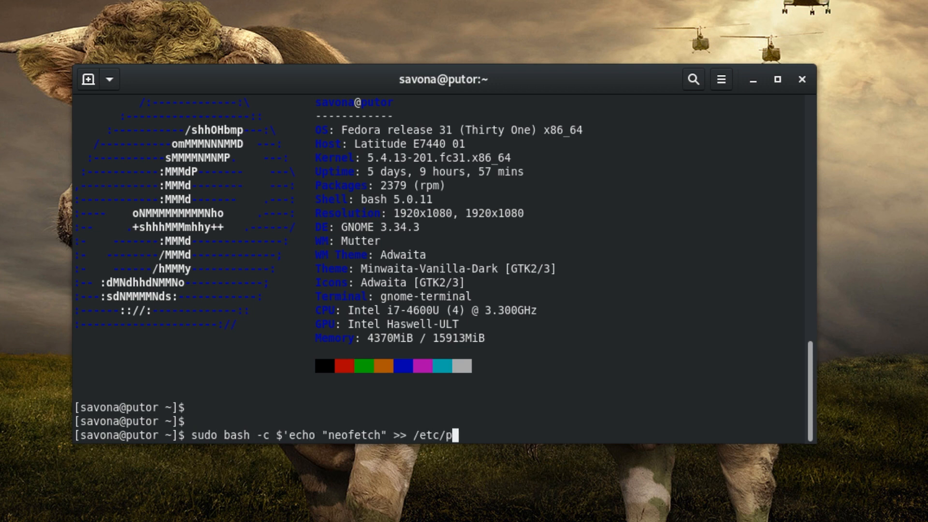
pyautogui.write('rofile.d/mymotd.sh')
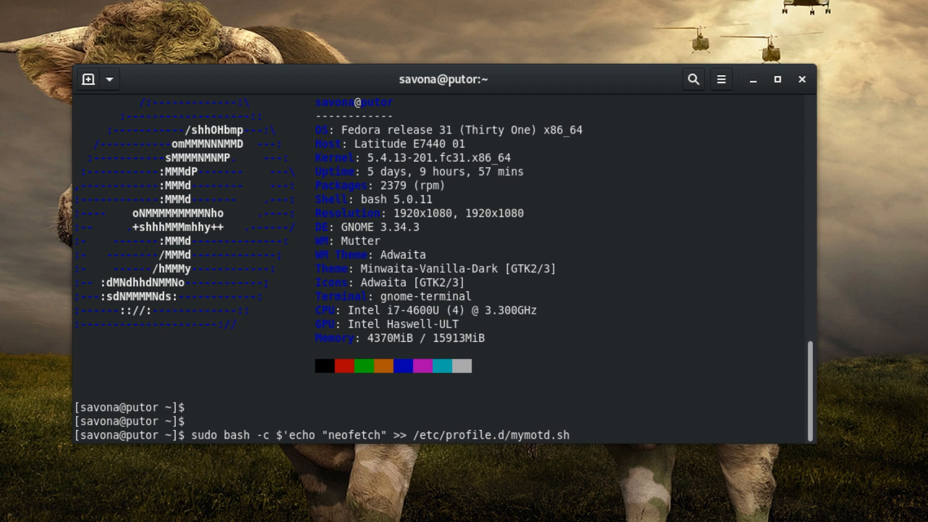
pyautogui.write('&& chmod +x /etc/')
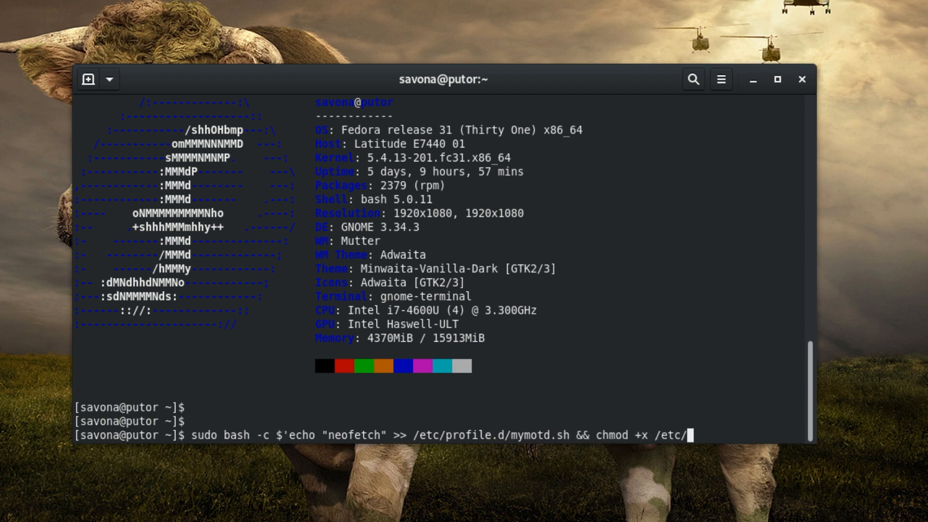
pyautogui.write('profile.d/mymotd.sh')
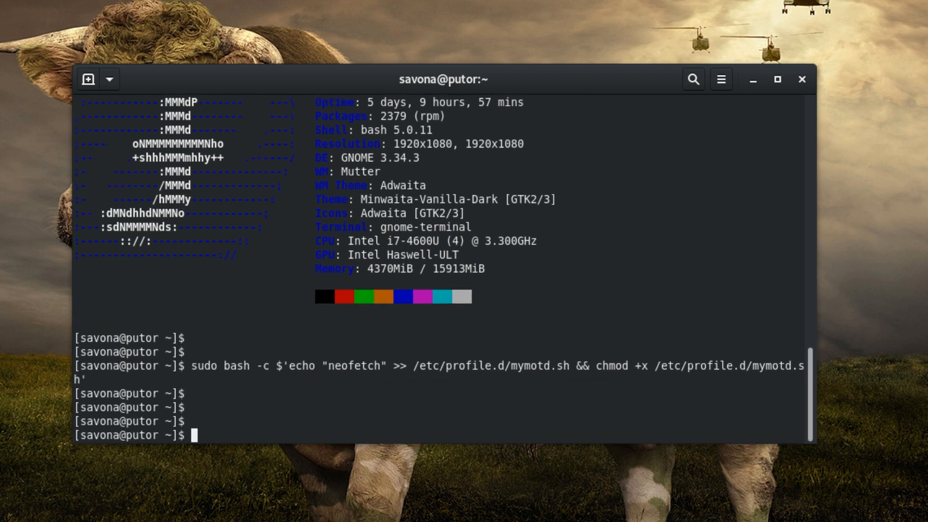
pyautogui.write('ssh')
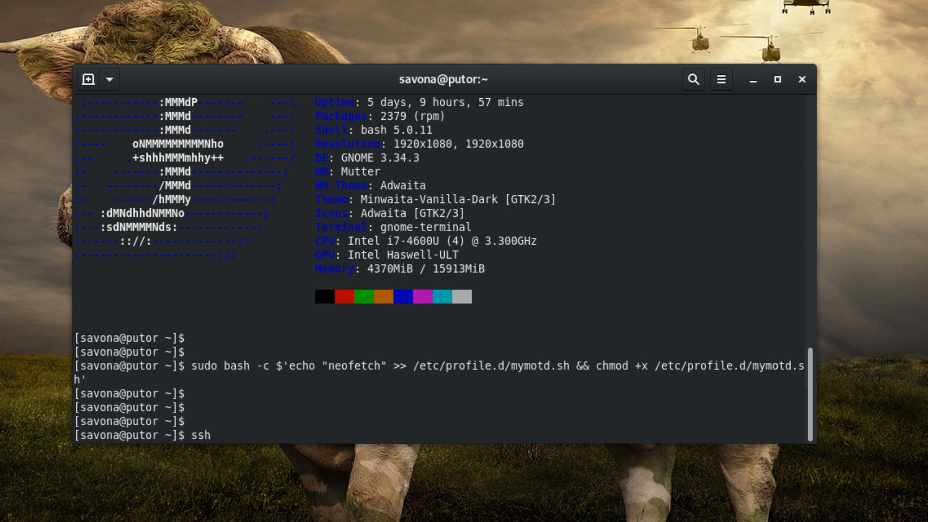
# Step: Log in to putor over SSH with the password to check the neofetch banner
pyautogui.write('putor')
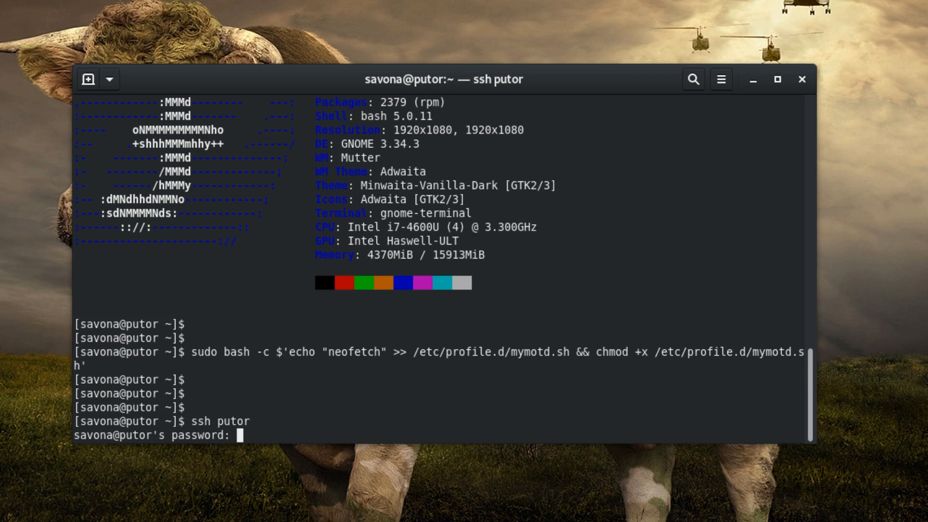
pyautogui.press('Return')
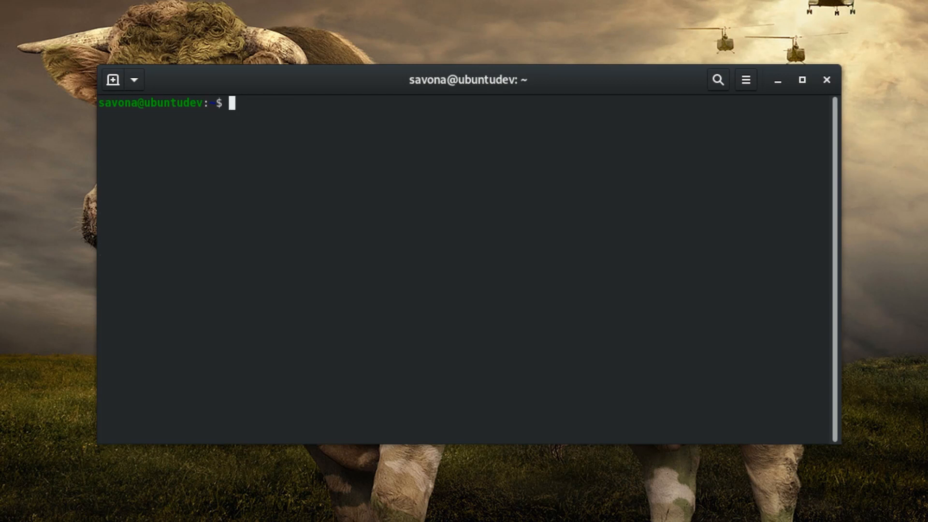
# Step: Compose sudo ls -l /etc/update-motd.d/ at the ubuntudev prompt
pyautogui.write('sudo ls')
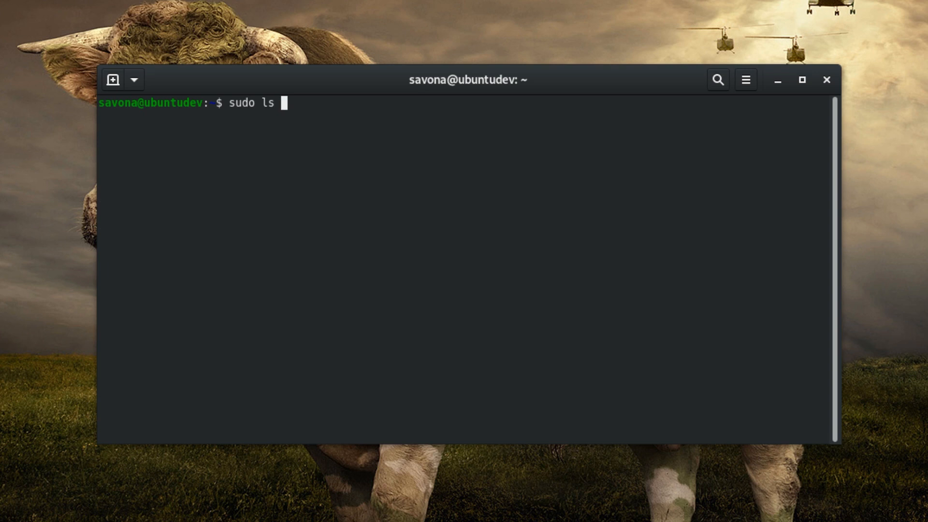
pyautogui.write('-l /etc/')
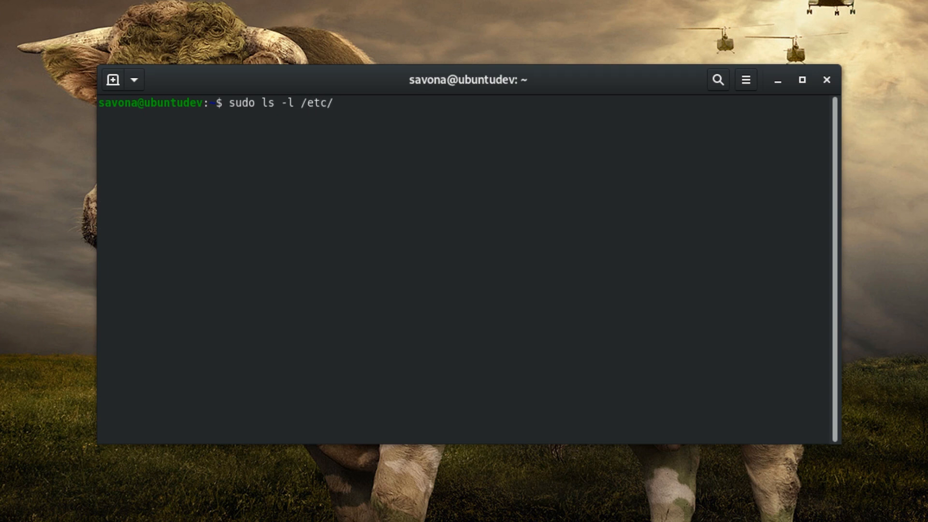
pyautogui.write('update')
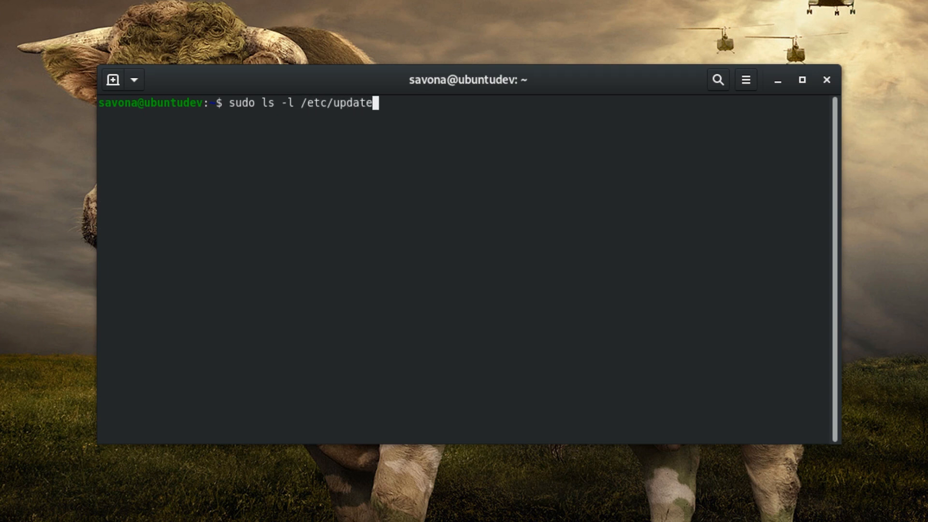
pyautogui.write('-')
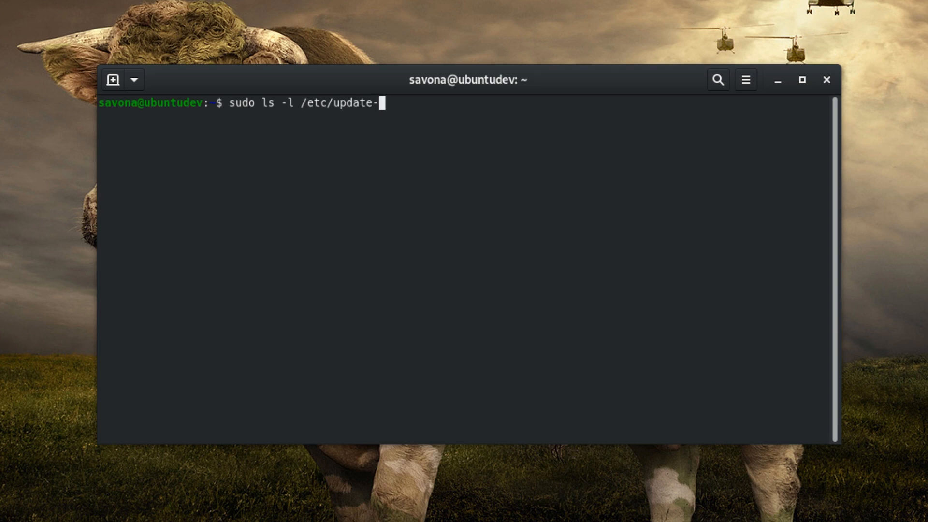
pyautogui.write('motd.d/')
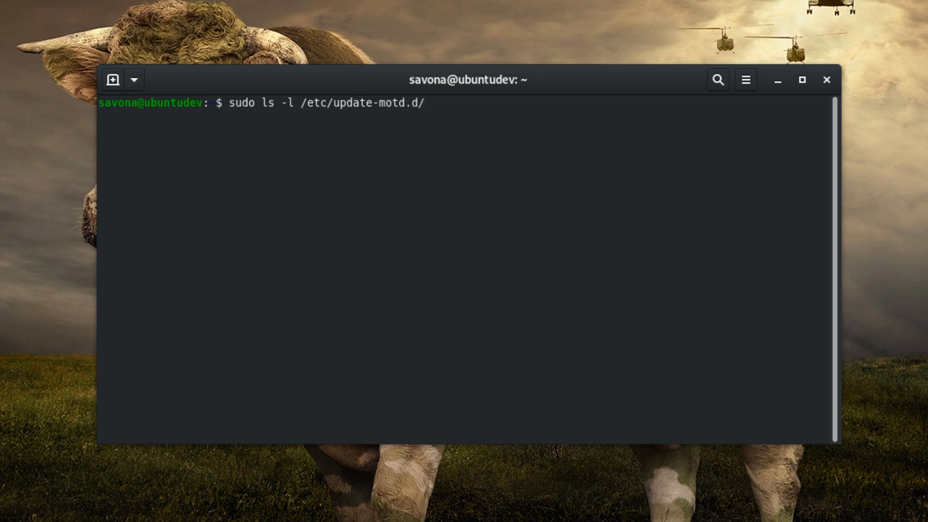